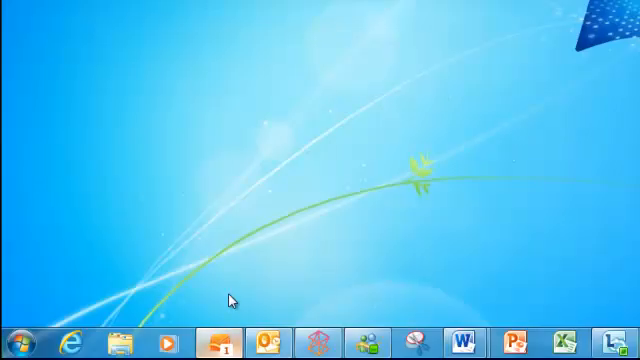
mouse_move(198, 143)
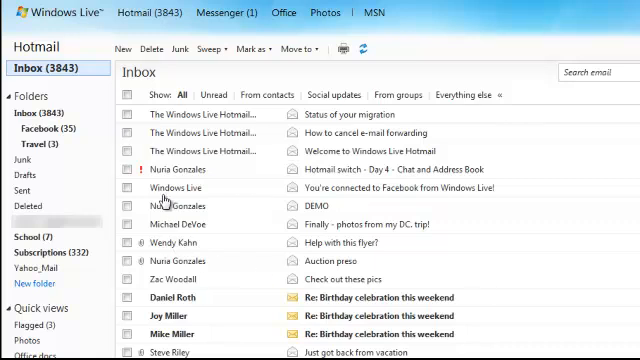
- Select the USPS, UPS and FedEx package messages and mark them as read via right-click
right_click(165, 171)
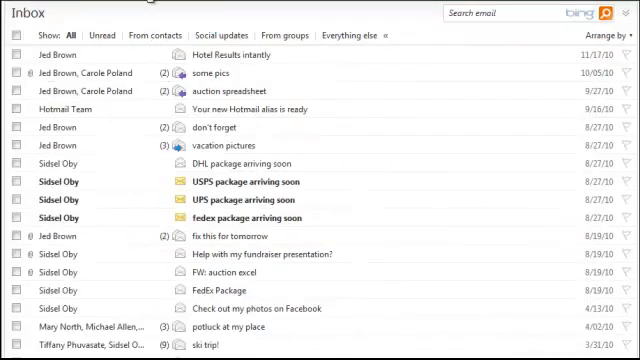
left_click(16, 181)
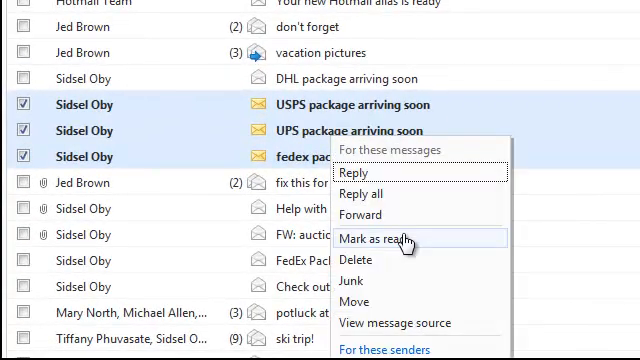
left_click(375, 237)
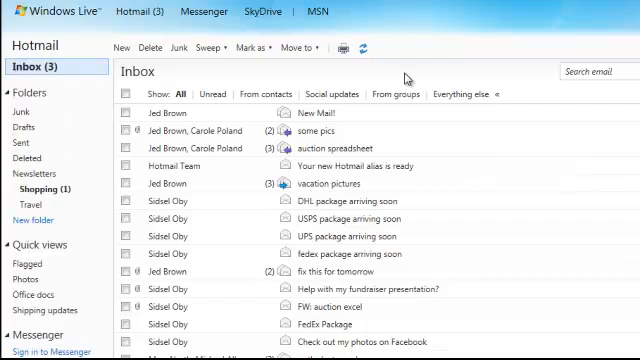
- Compose a message to Carole Poland titled 'Look ma, no mouse!' about keyboard shortcuts
left_click(121, 47)
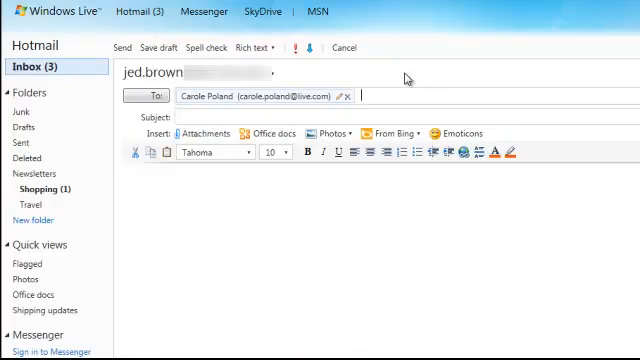
type("Look ma, no mouse!")
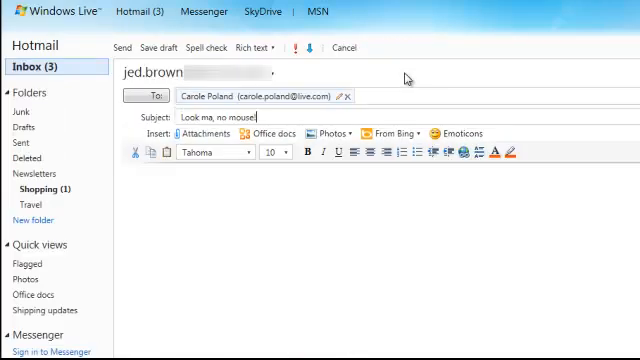
type("Of all the keyboard shortcuts, control + enter")
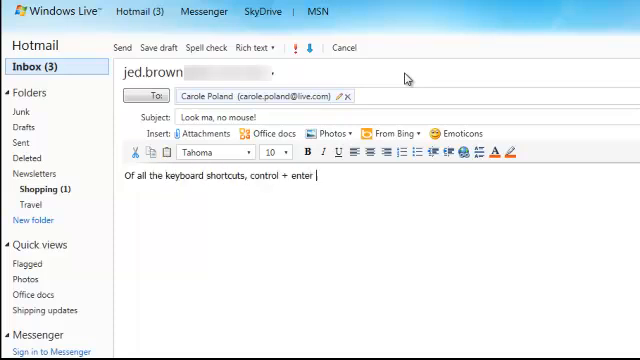
type("is one of them.")
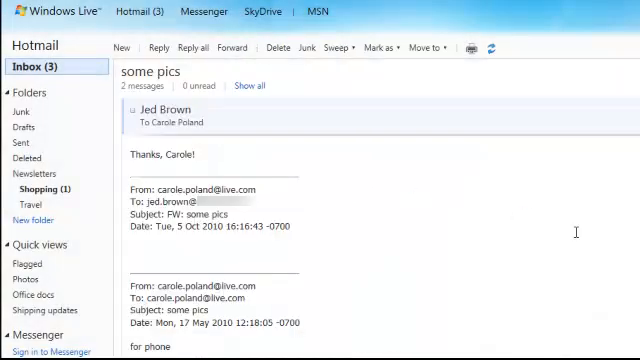
- Forward 'some pics' to Carole Poland with the note 'Just making sure you saw this.'
left_click(157, 47)
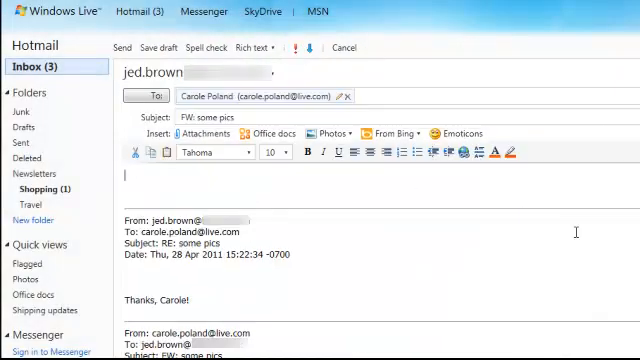
type("Just making sure")
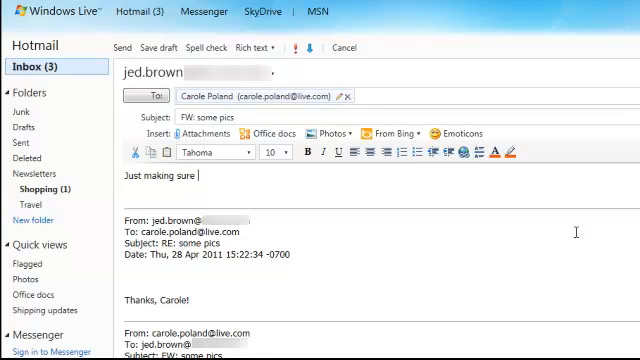
type("you saw this.")
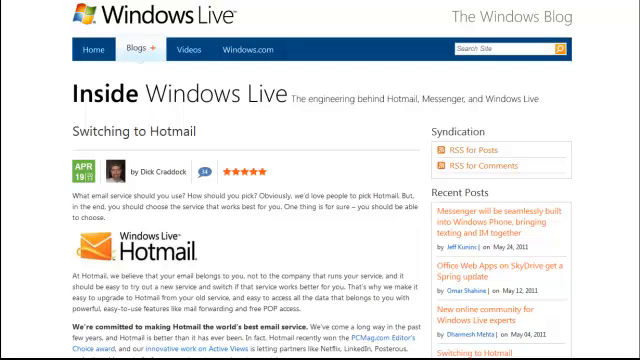
- Scroll down through the 'Switching to Hotmail' blog post
scroll("down", 3)
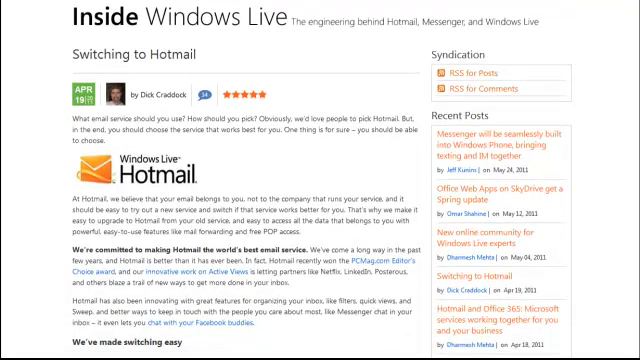
scroll("down", 3)
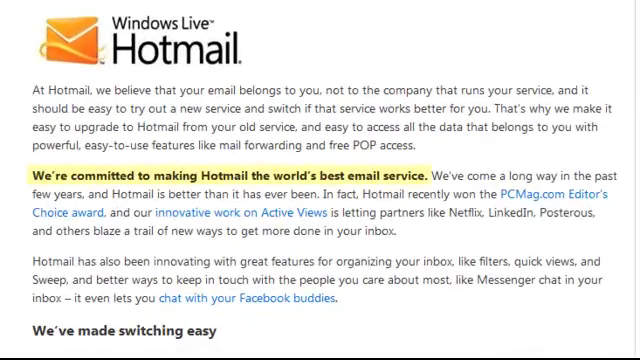